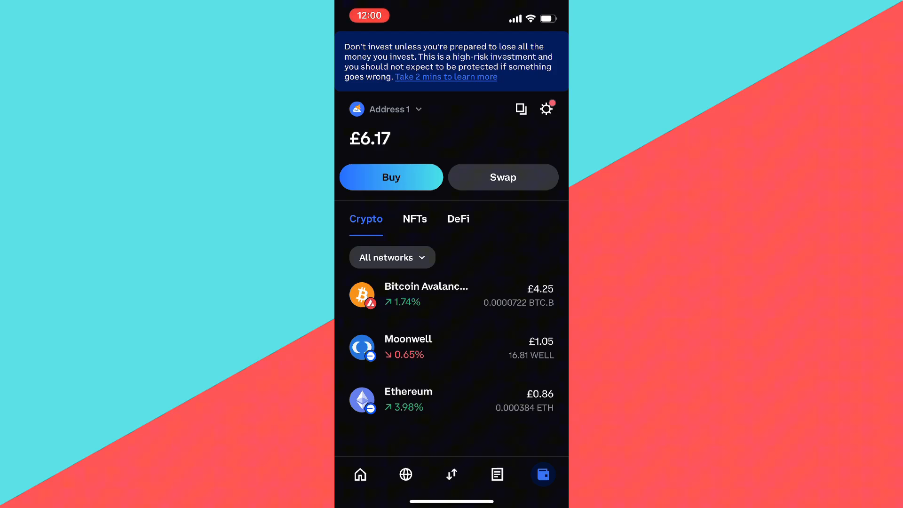
Open the Moonwell asset page showing a balance of 16.81 WELL (£1.05).
click(360, 474)
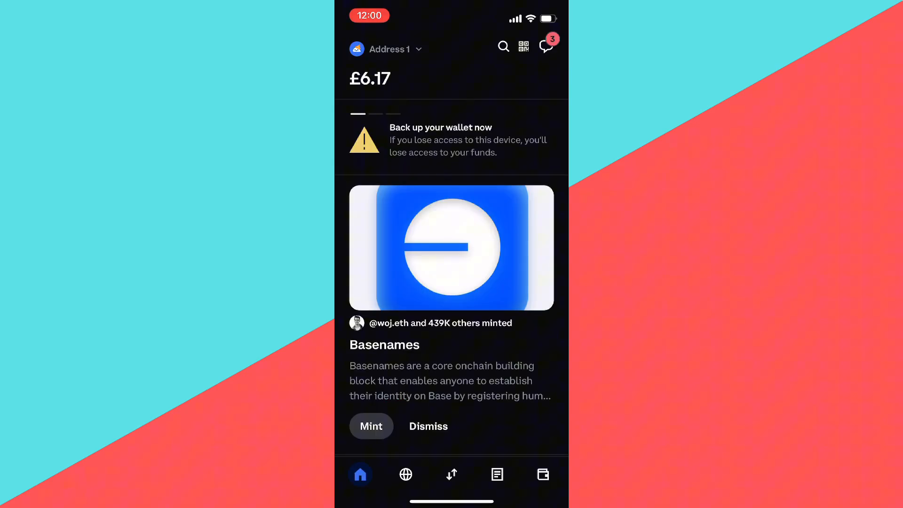
click(542, 474)
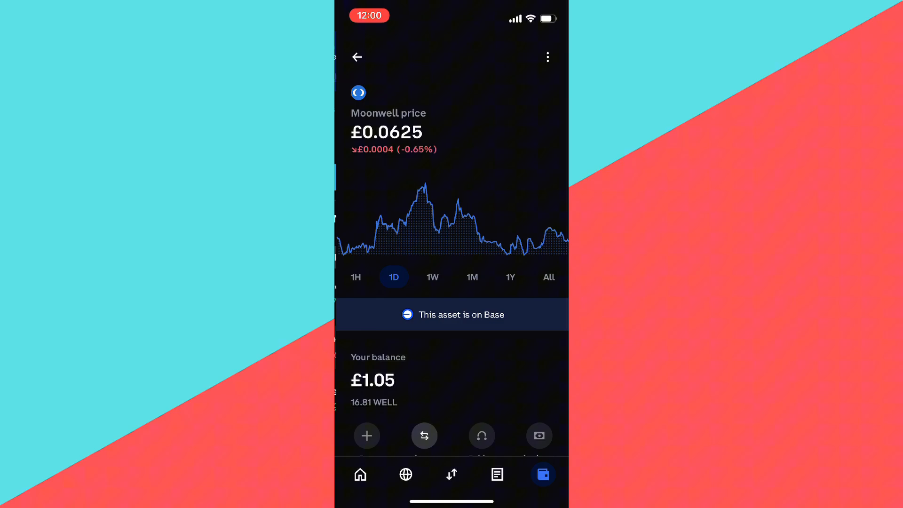
Start a Moonwell send filled with the maximum 16.81 WELL (£1.05) and continue.
scroll(down, 3)
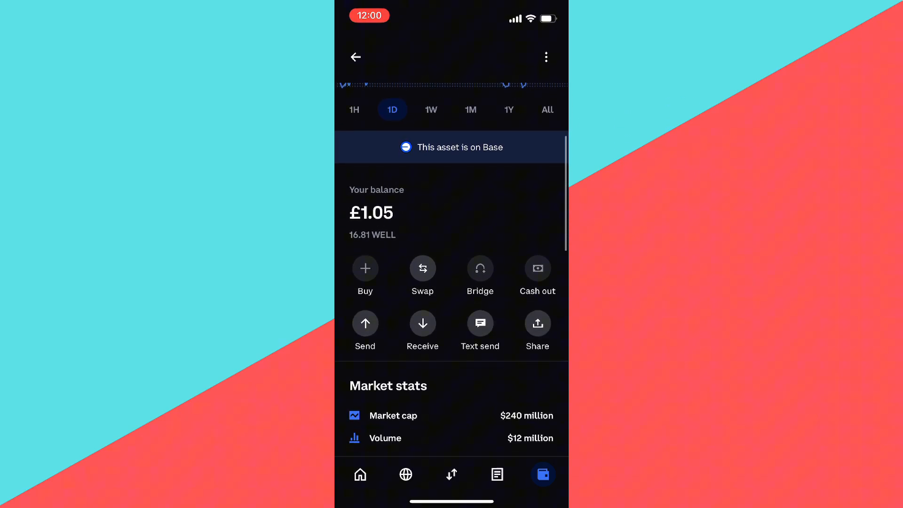
click(365, 329)
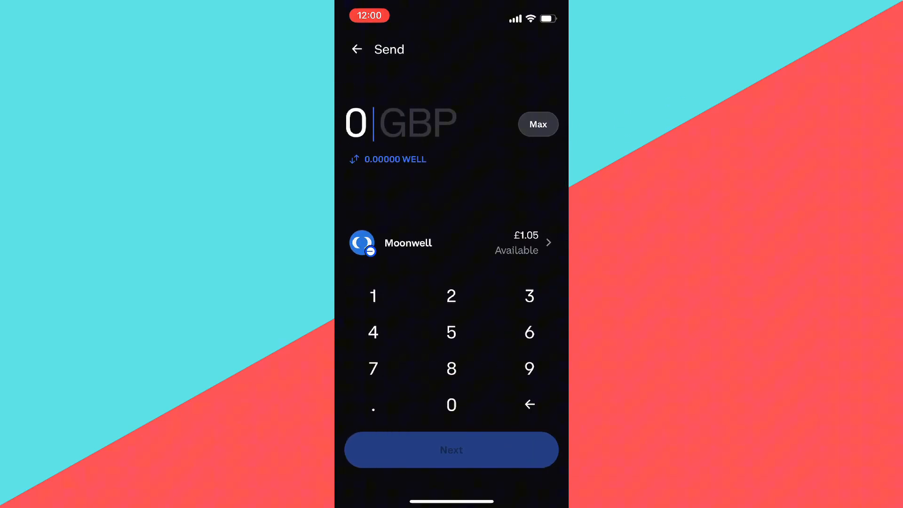
click(537, 124)
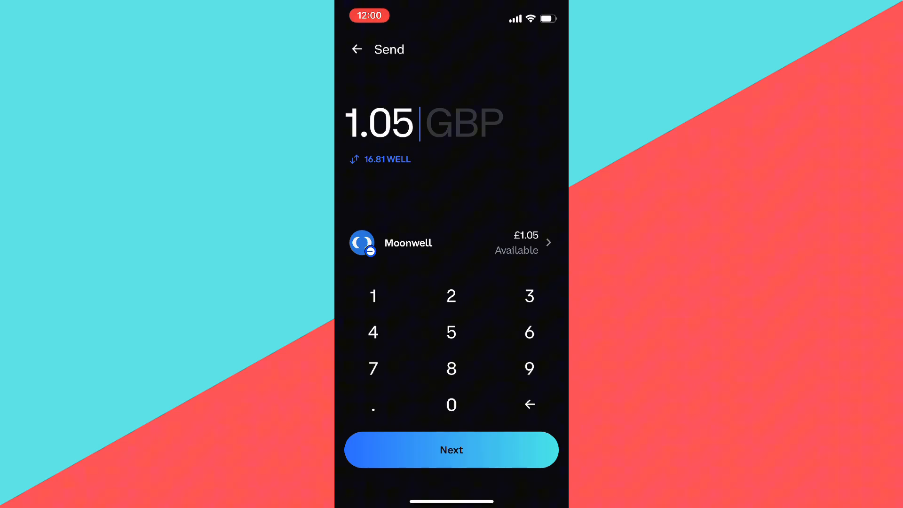
click(451, 450)
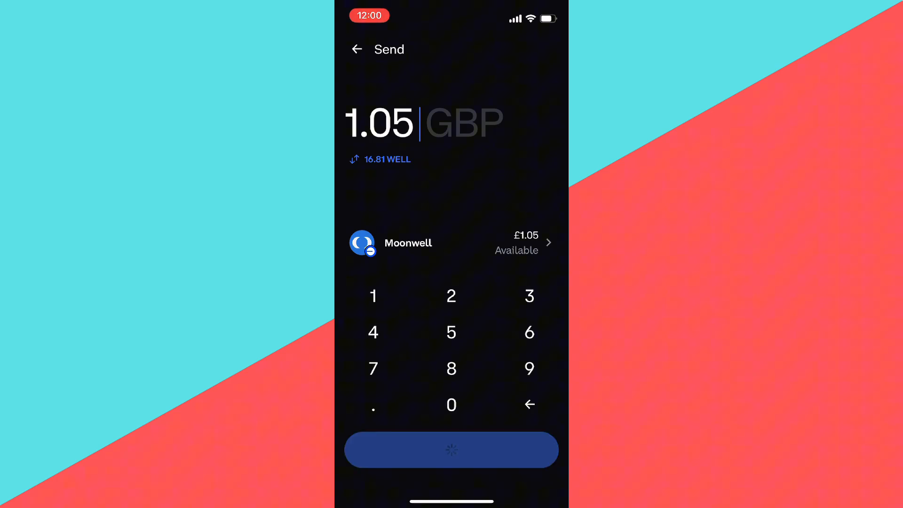
Advance to the Choose recipient screen, then switch to Rabby Wallet.
click(451, 450)
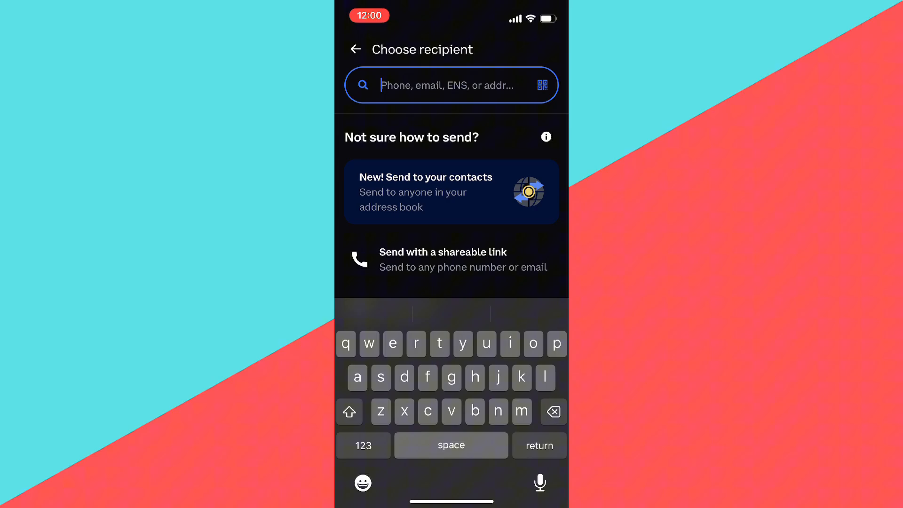
click(356, 49)
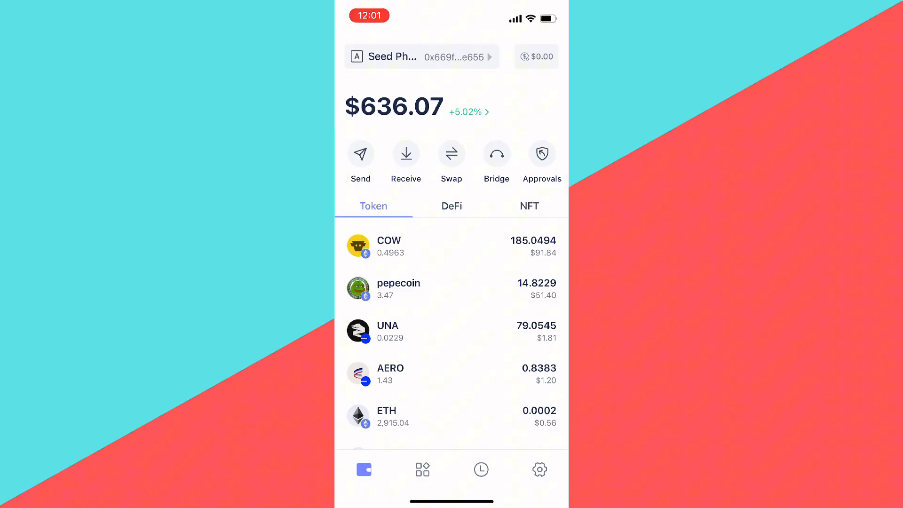
Copy Rabby Wallet's Base receiving address from the Receive screen.
click(406, 154)
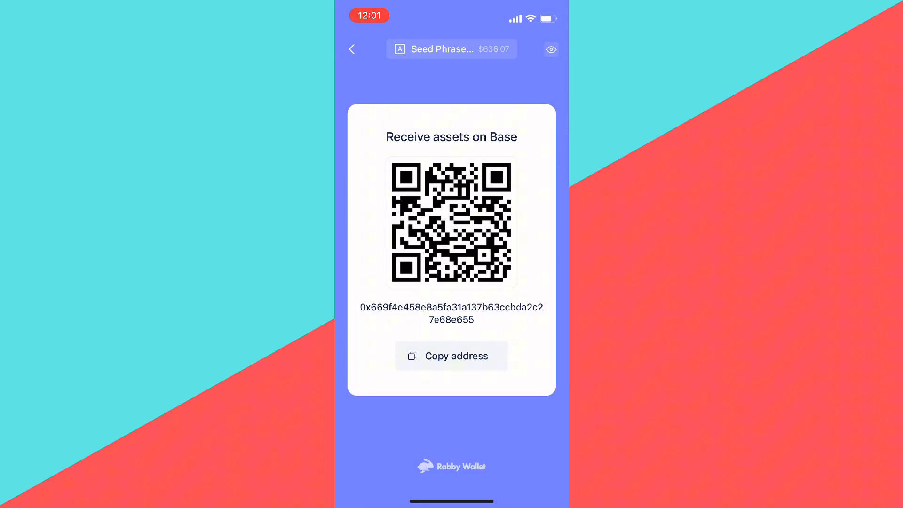
click(452, 356)
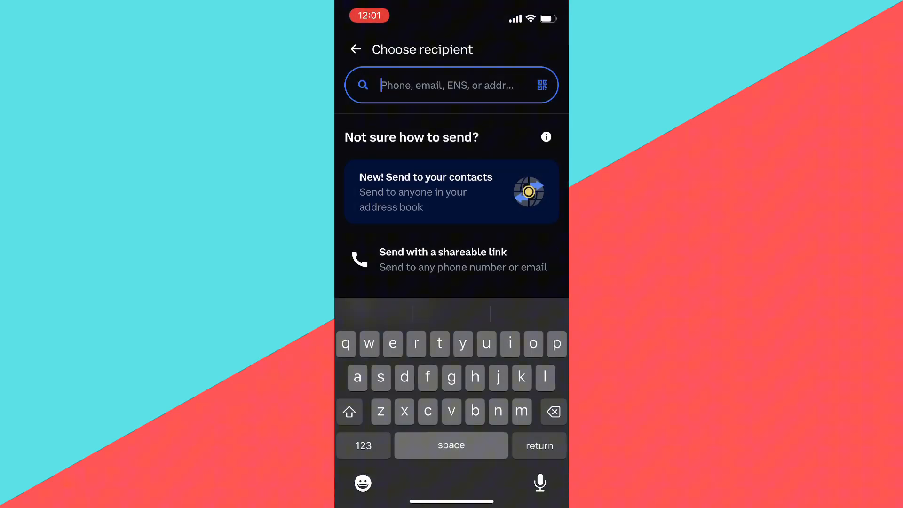
Paste the Rabby Base address as recipient and approve the 16.81 WELL transfer.
text(1a137b63ccbda2c27e68e655)
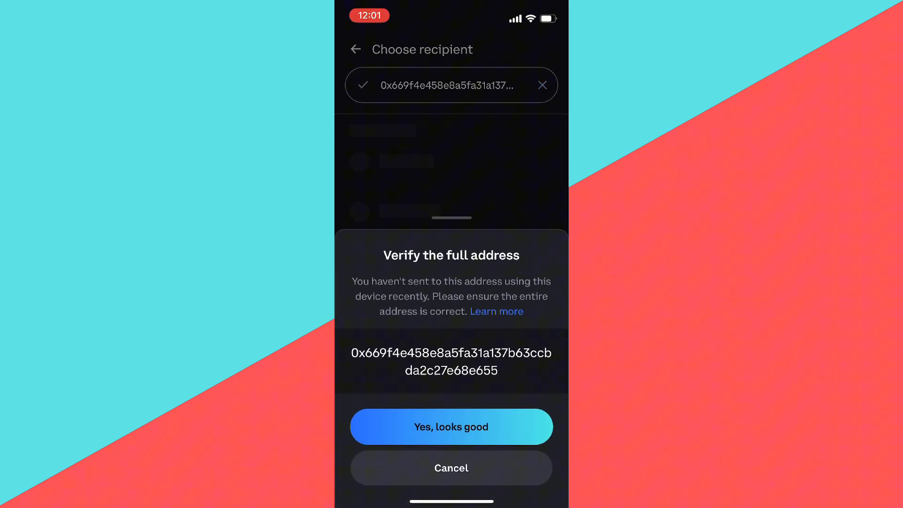
click(451, 426)
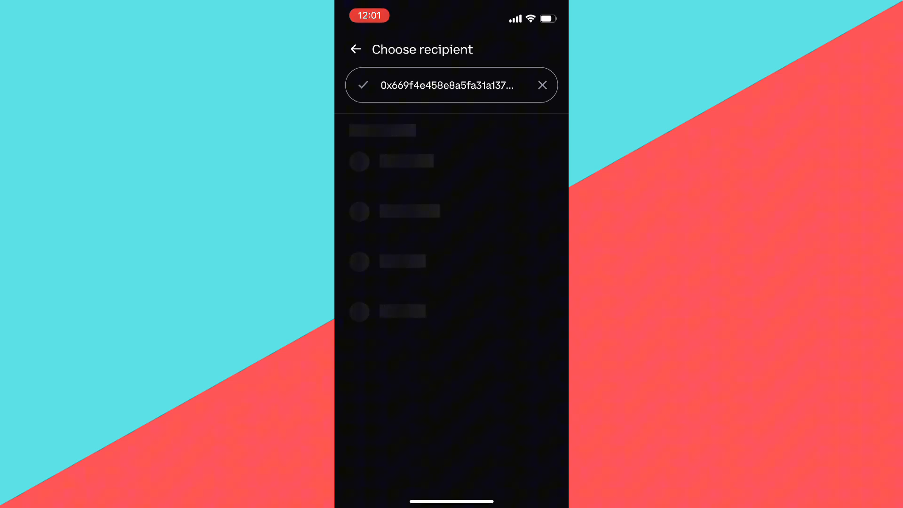
click(452, 85)
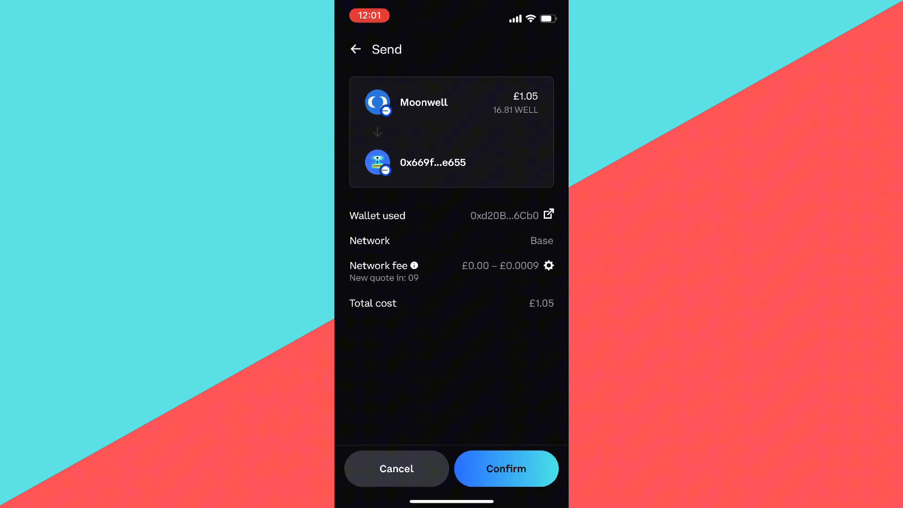
click(505, 469)
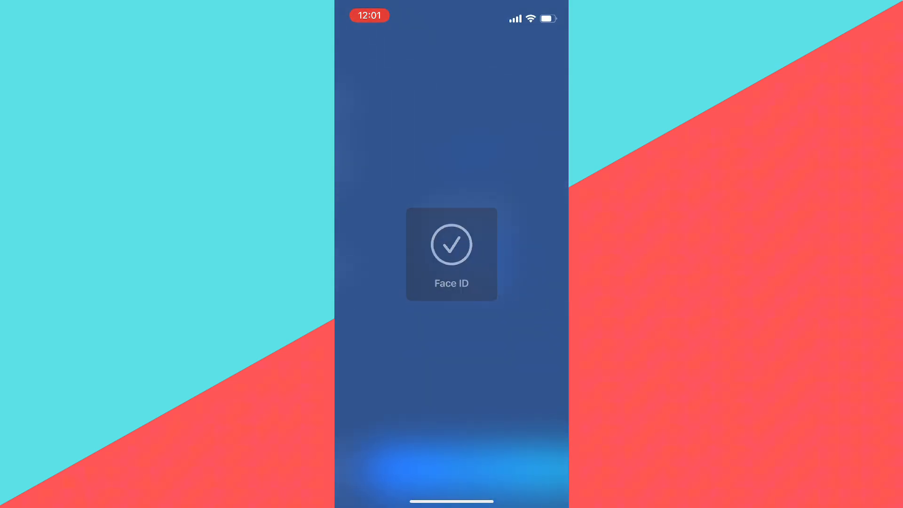
Check the pending transaction, then find 16.8096 WELL in Rabby's token list.
click(452, 244)
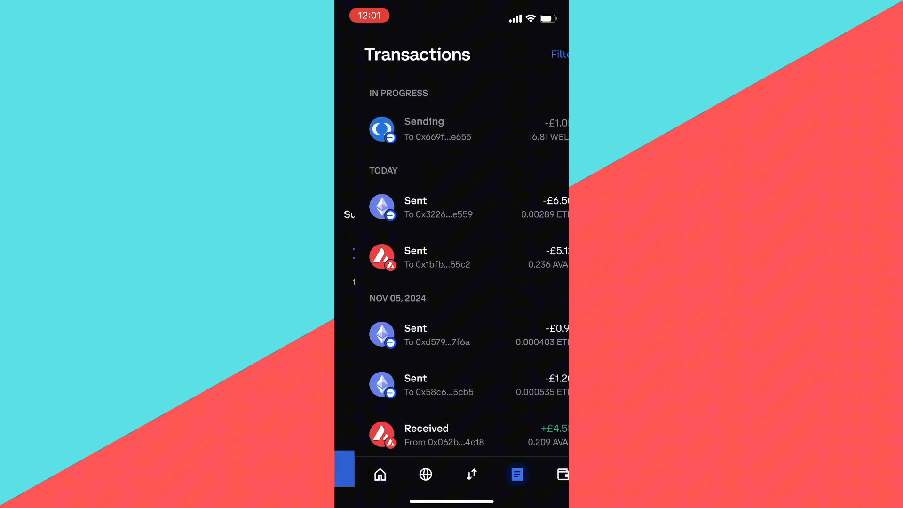
click(363, 469)
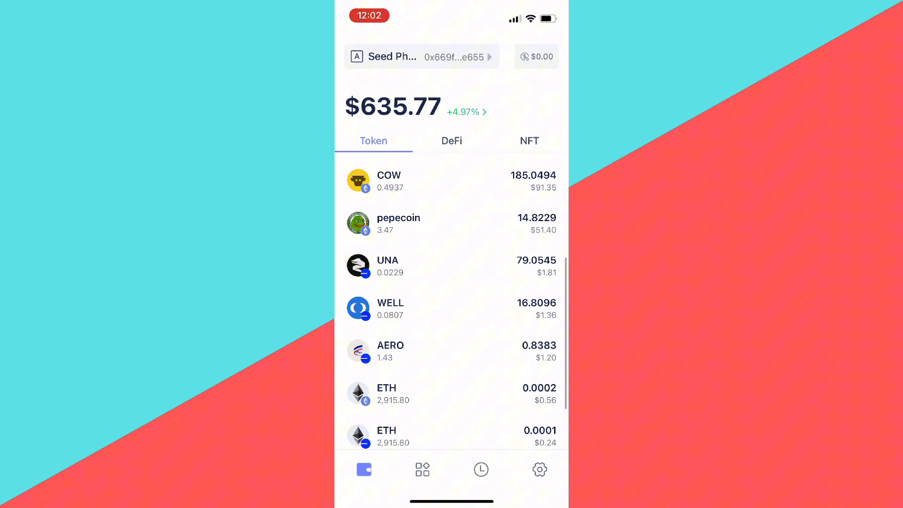
scroll(down, 3)
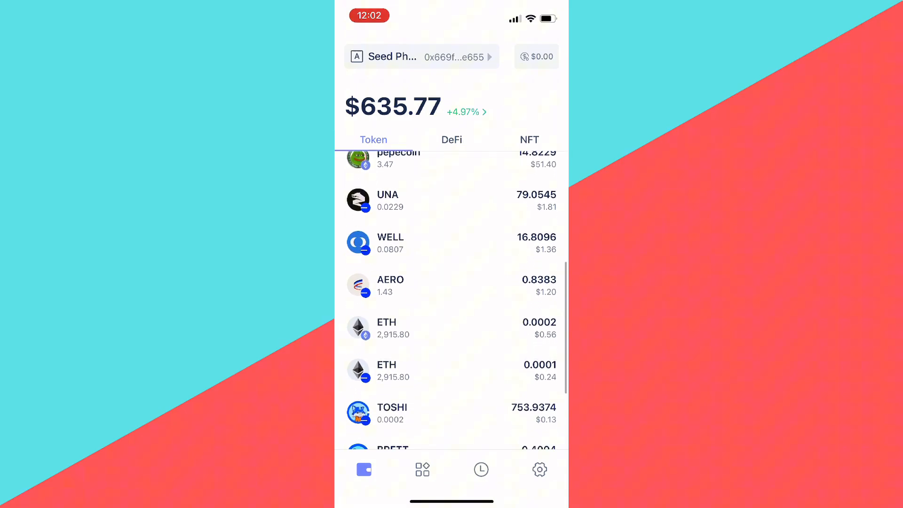